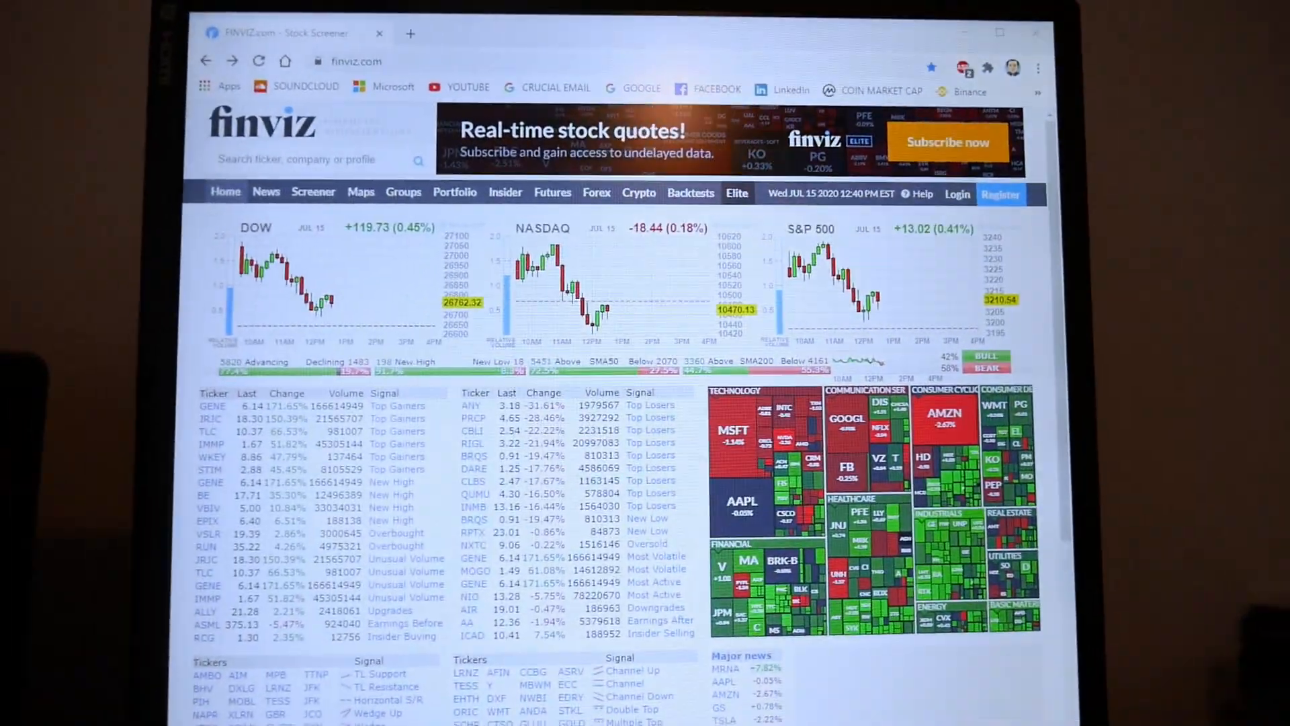
scroll(down, 3)
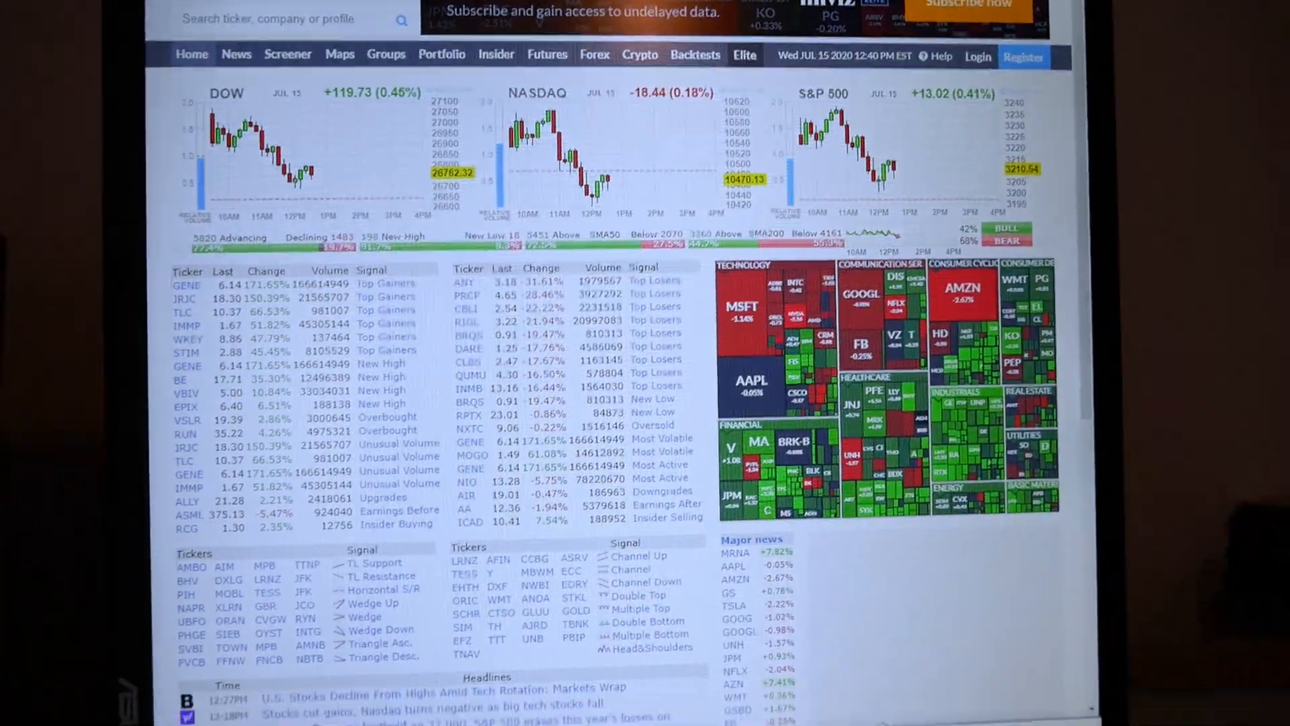
scroll(down, 3)
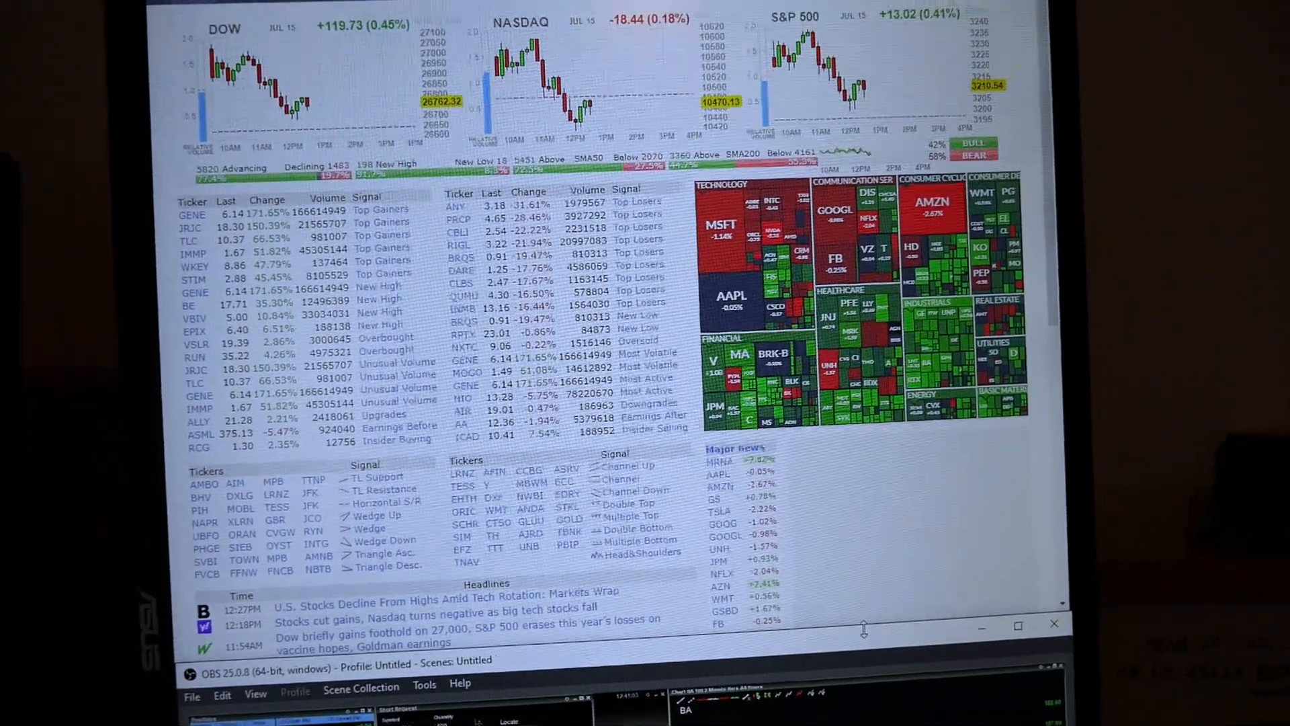